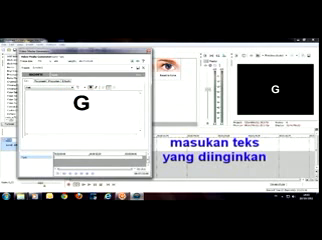
text(OOG)
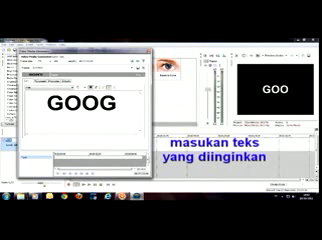